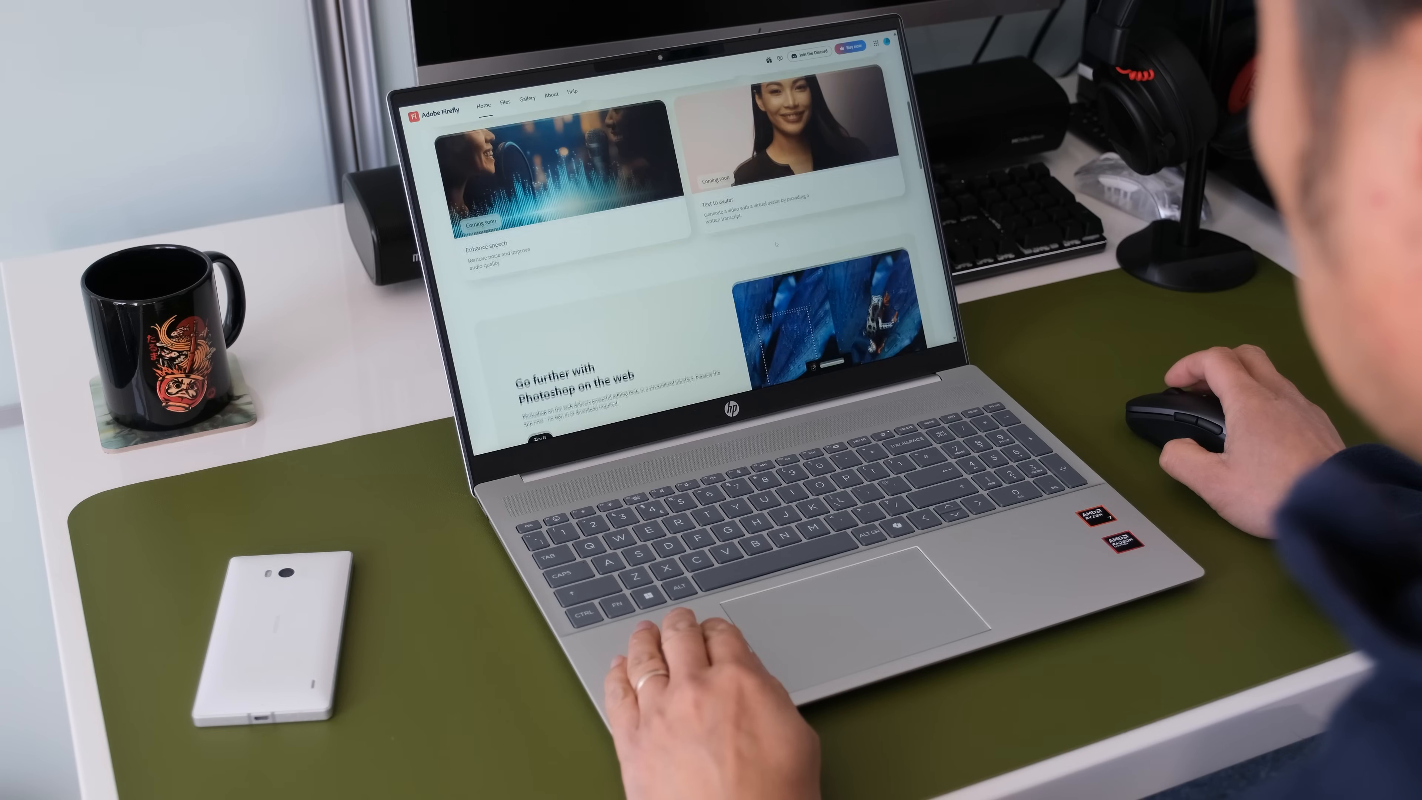
scroll(down, 3)
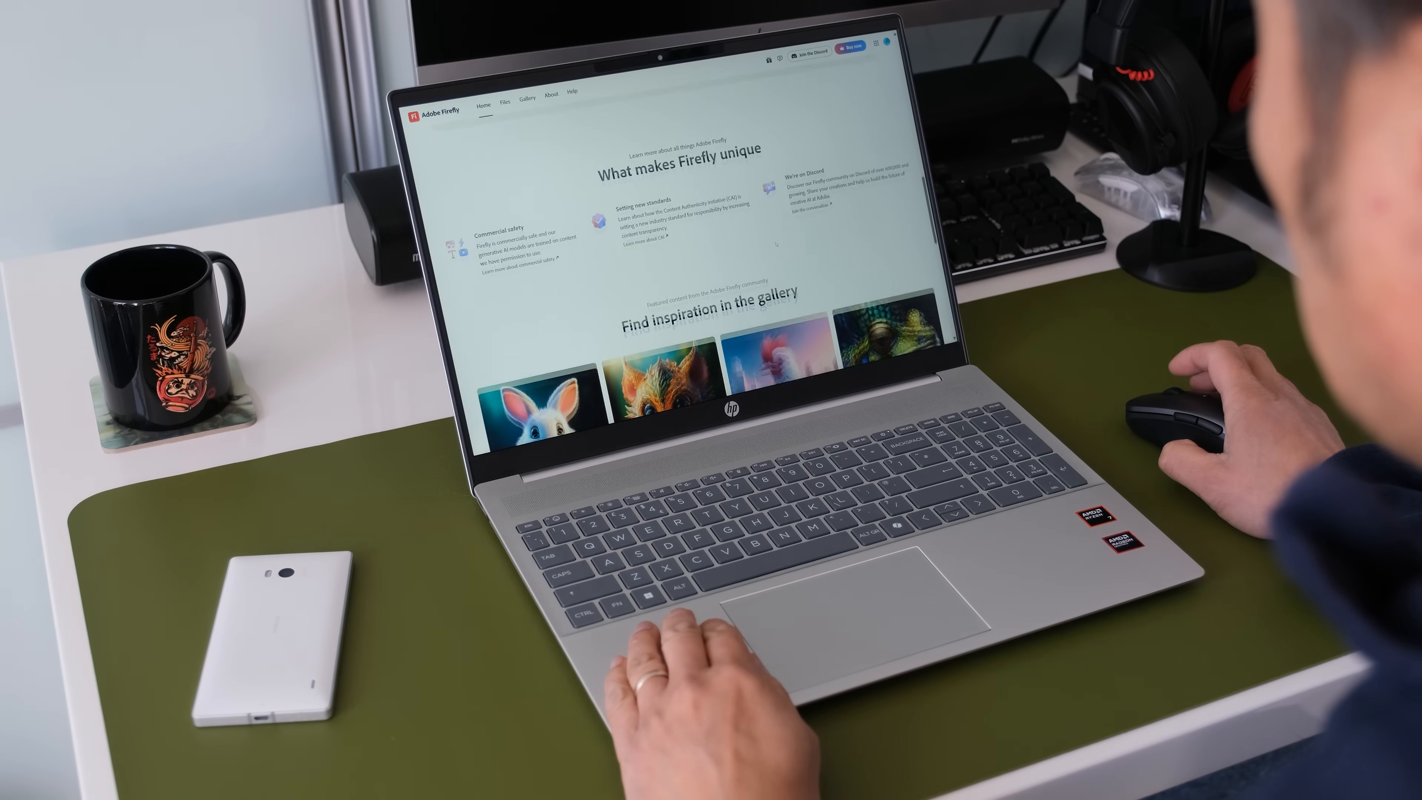
scroll(down, 3)
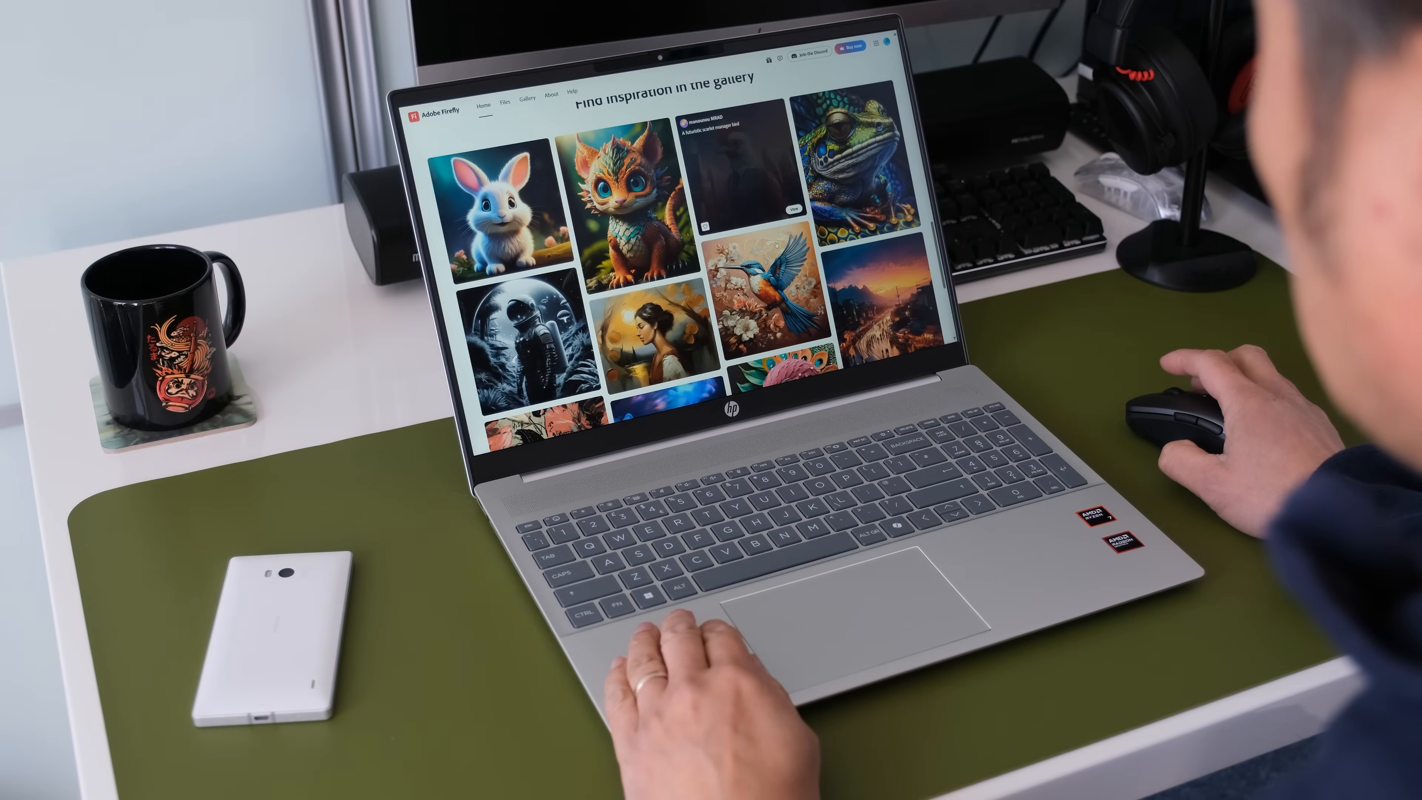